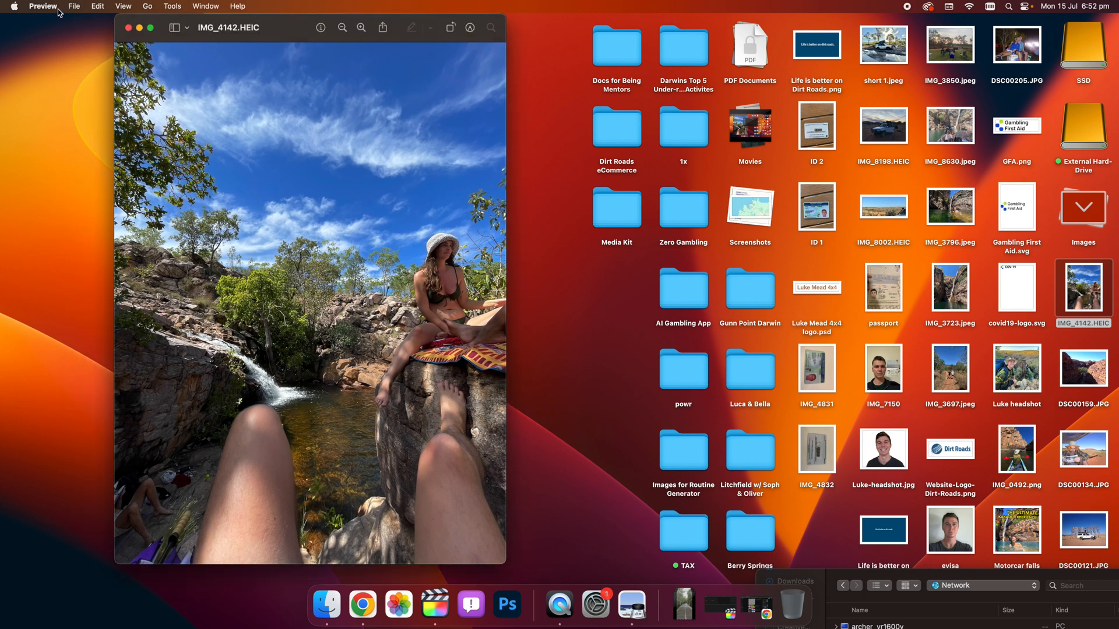
- Export IMG_4142 as a JPEG, lowering quality to about 1 MB
click(42, 6)
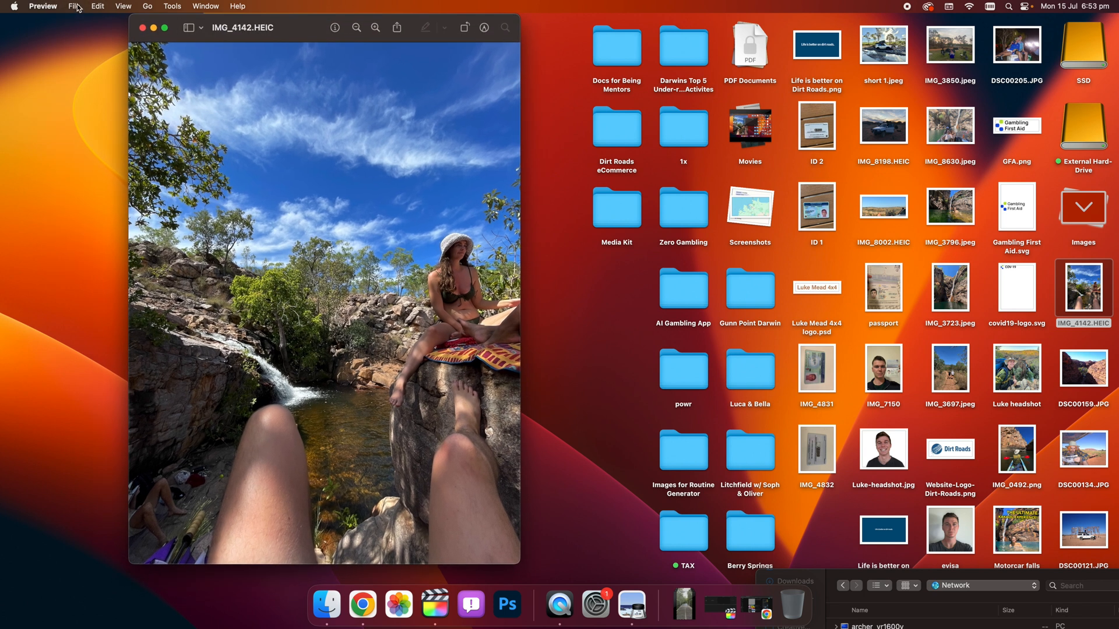
click(74, 6)
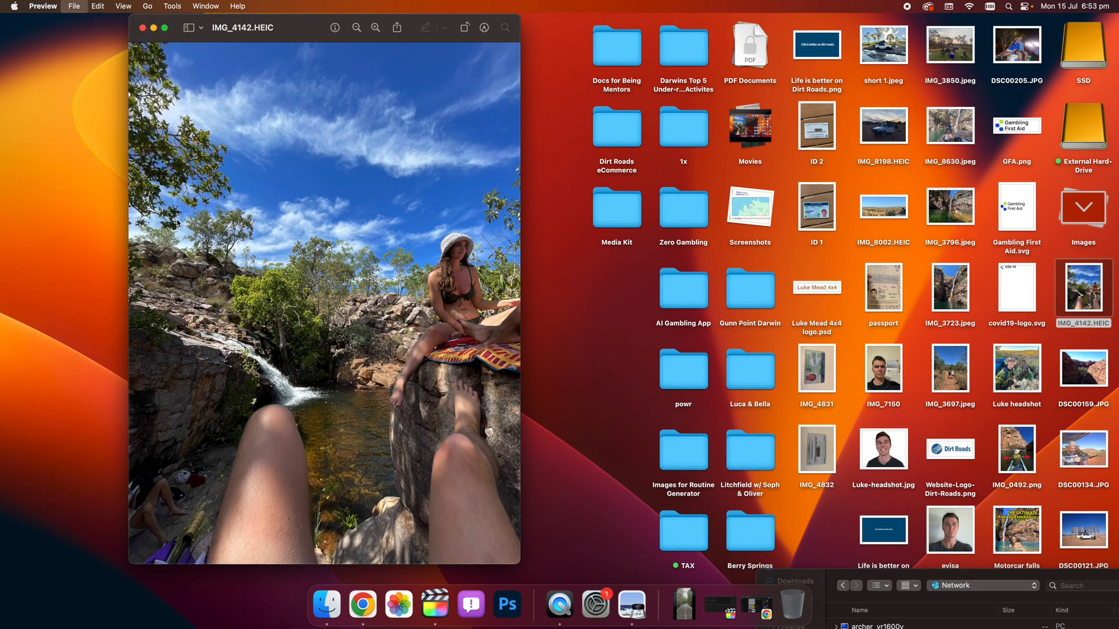
click(74, 6)
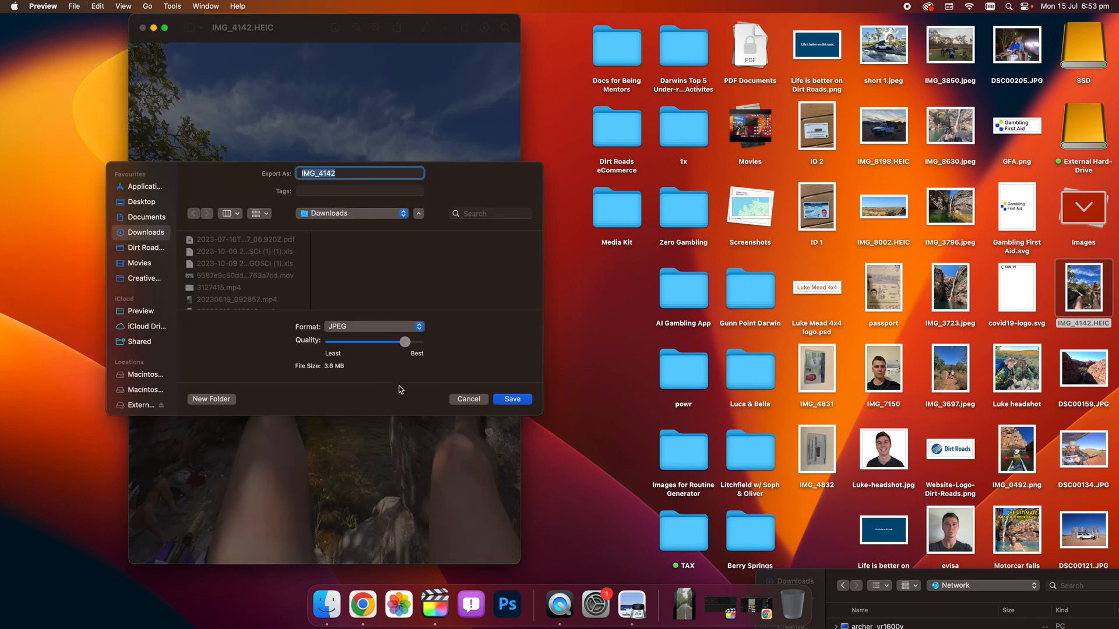
click(372, 326)
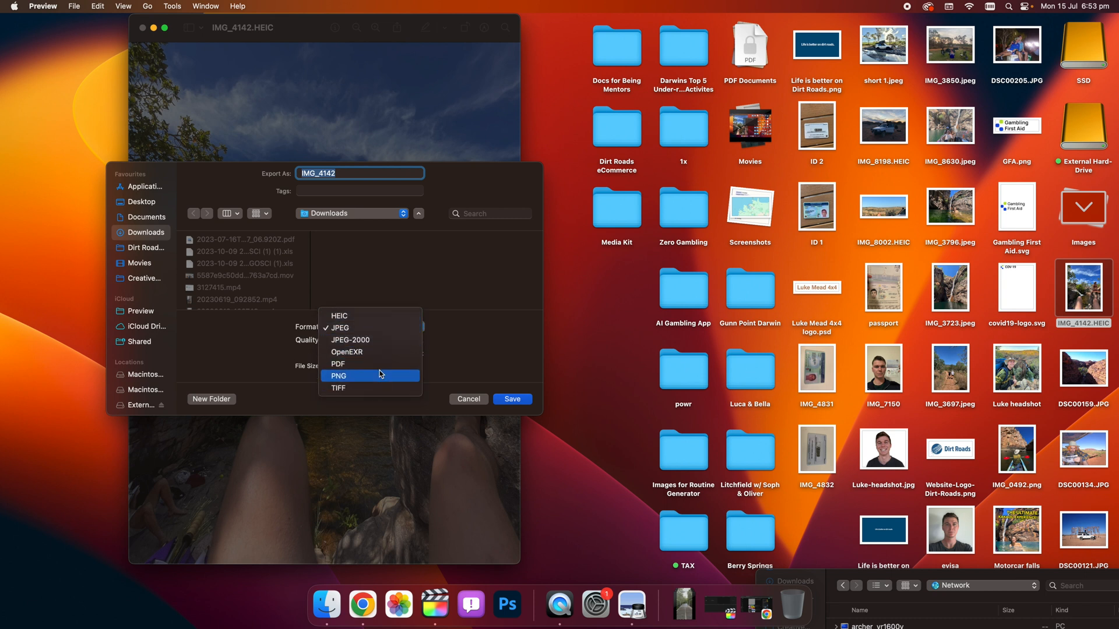
click(340, 327)
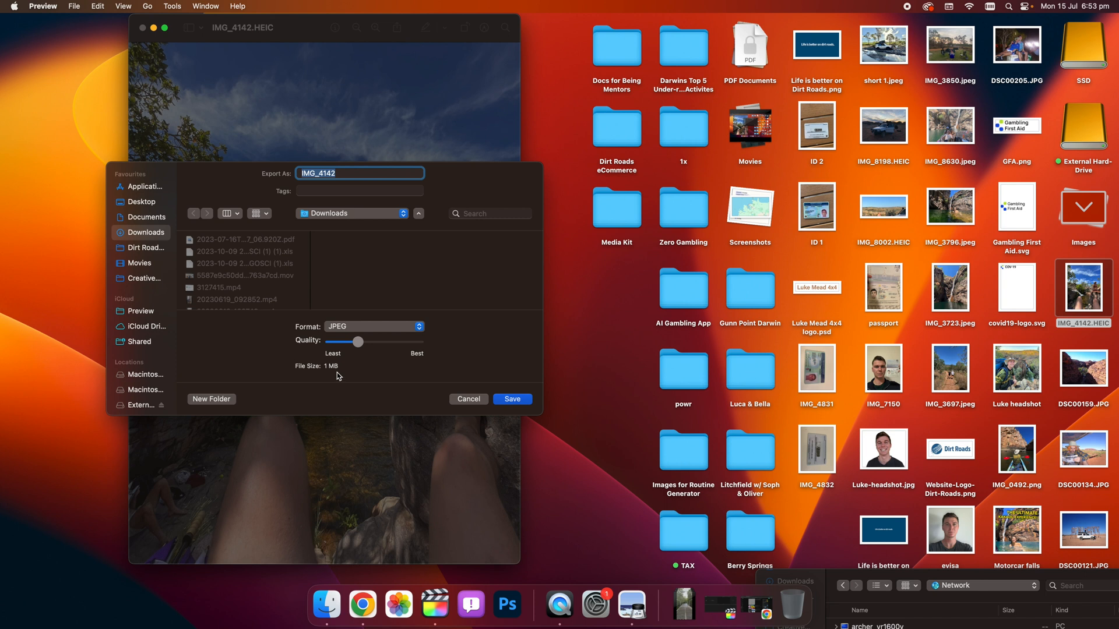
mouse_move(157, 206)
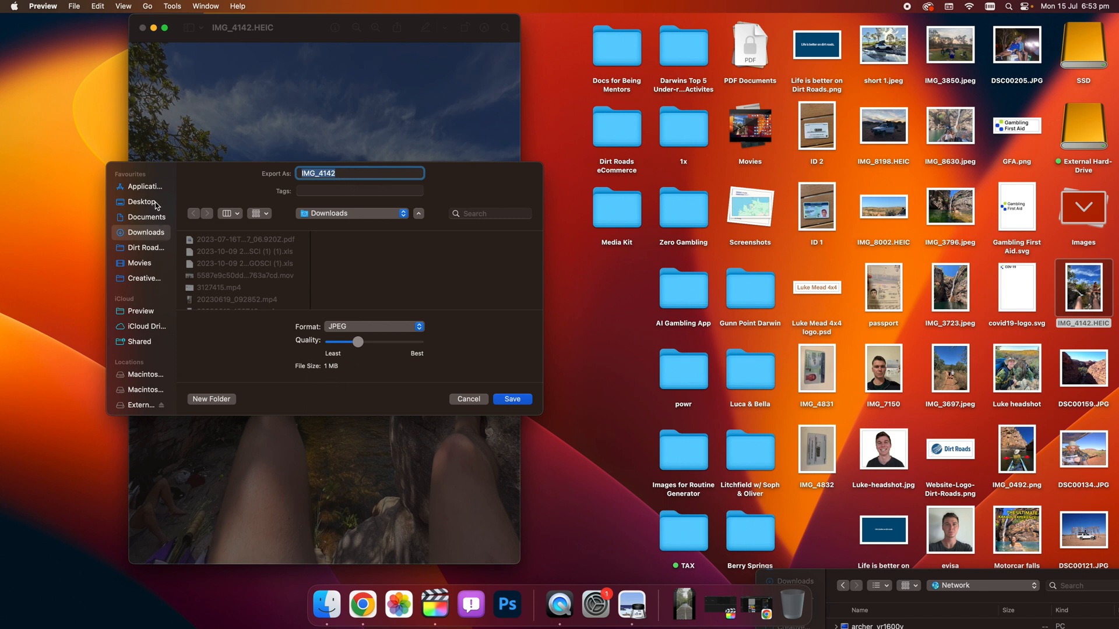
- Save the JPEG to the Desktop as 'HEic to JPG video'
click(141, 202)
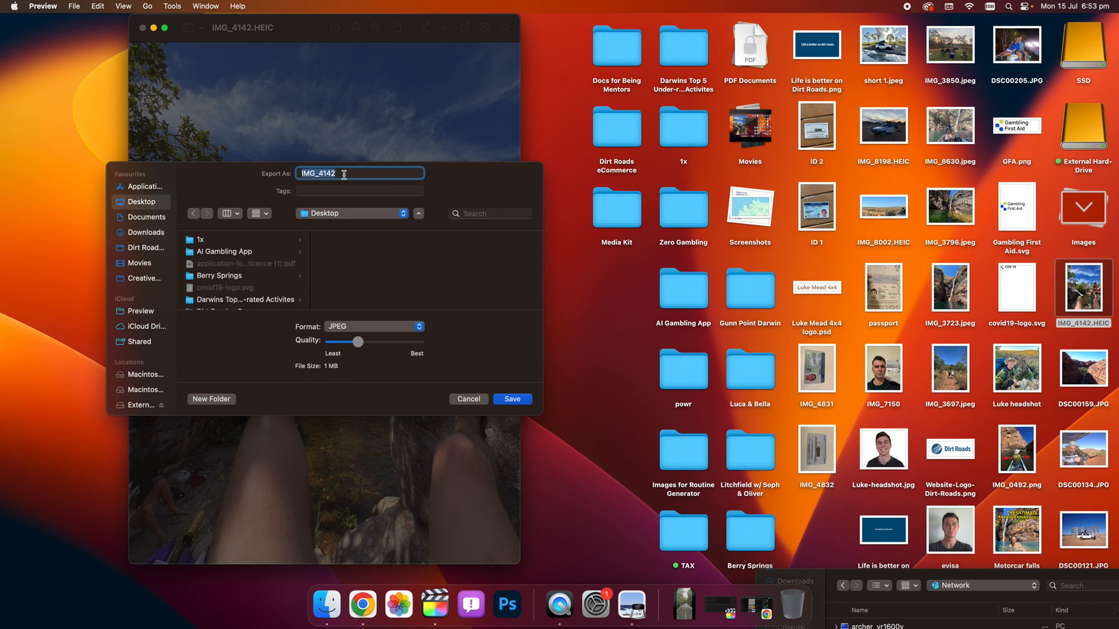
text(HEic to JPG video)
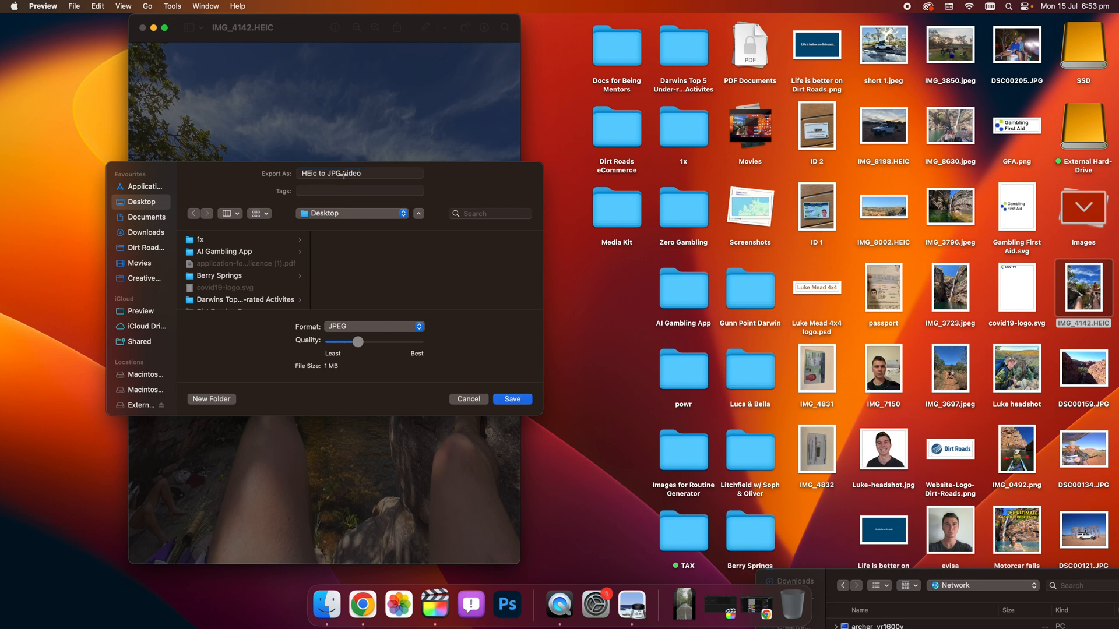
click(511, 398)
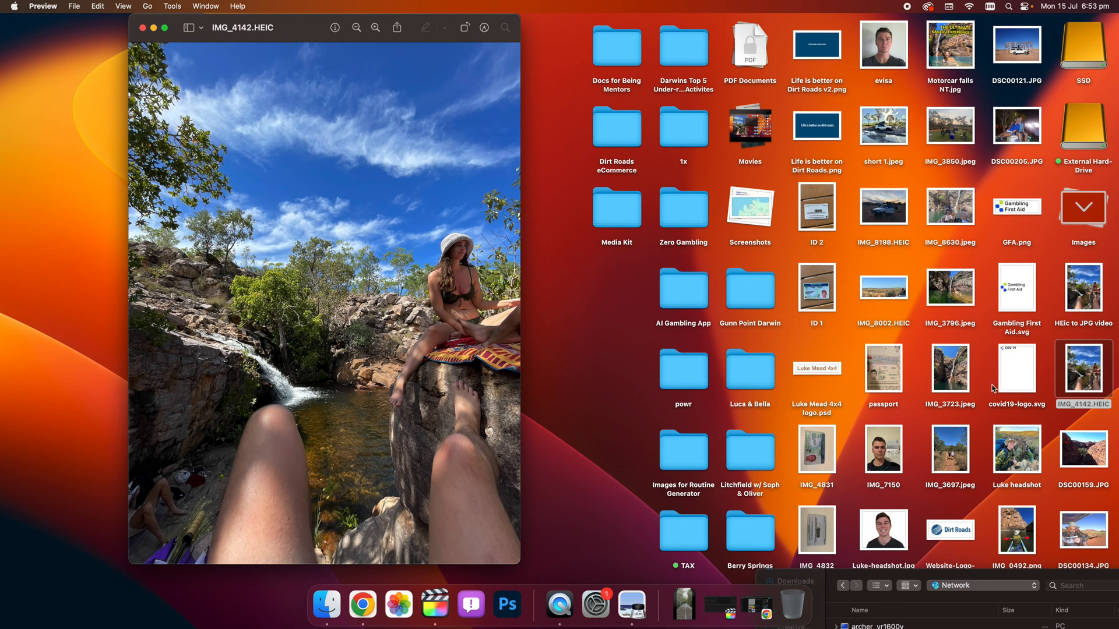
mouse_move(1071, 569)
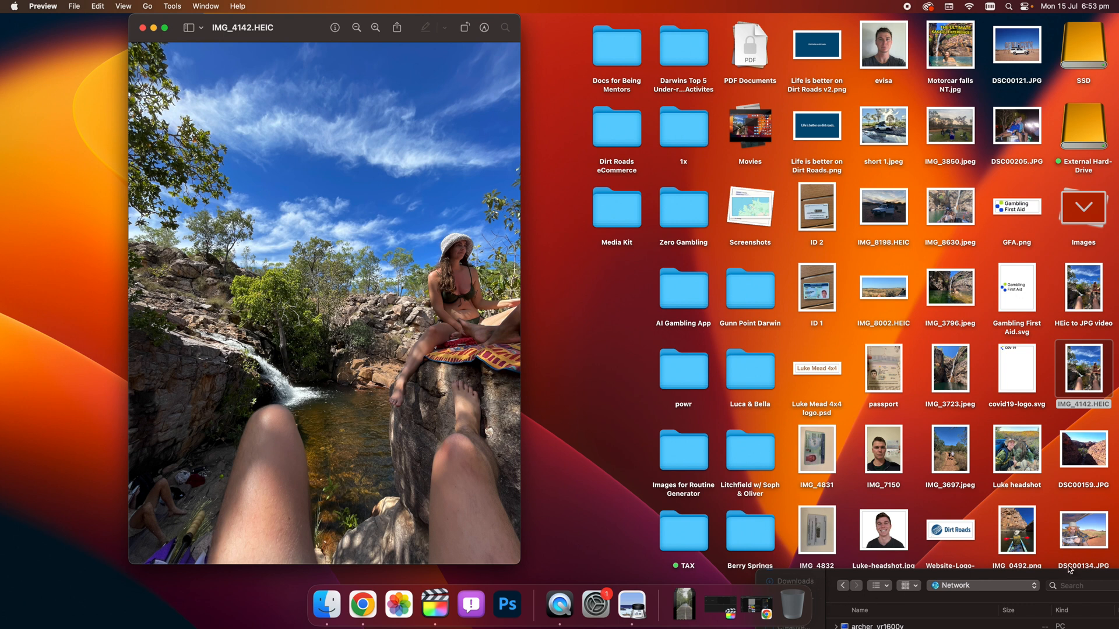
- Open 'HEic to JPG video' from the Desktop and bring its window forward
click(1083, 289)
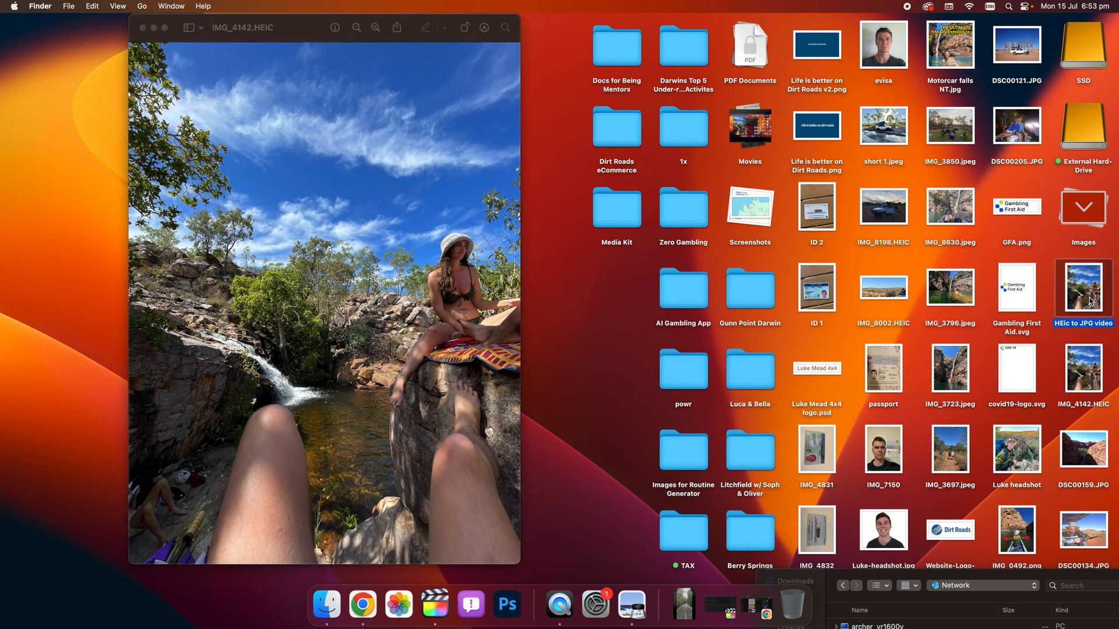
double_click(1083, 288)
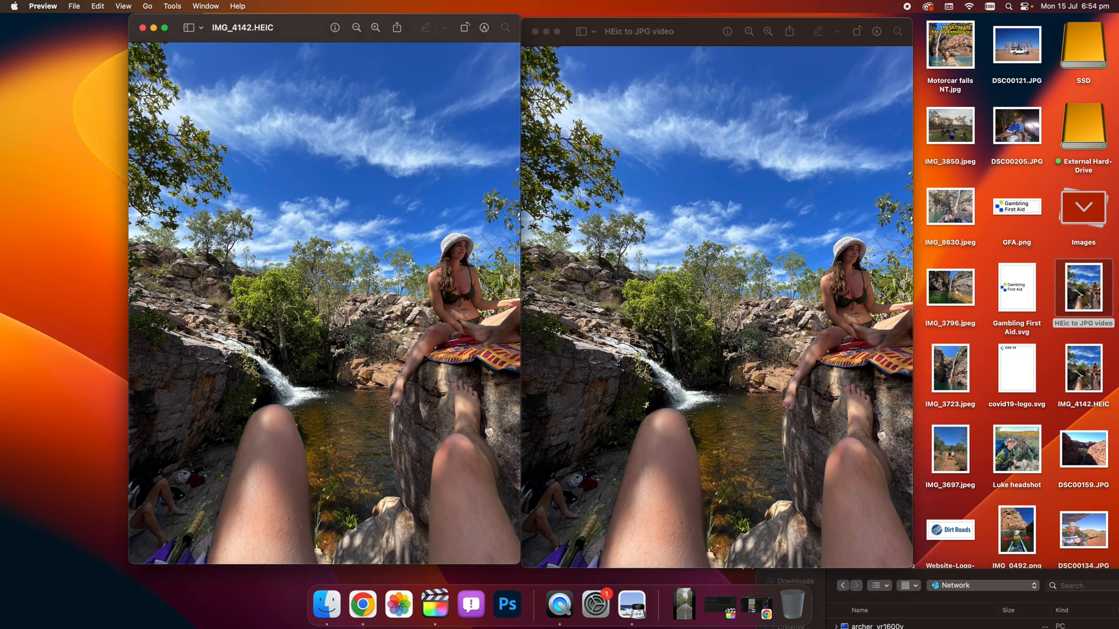
click(722, 224)
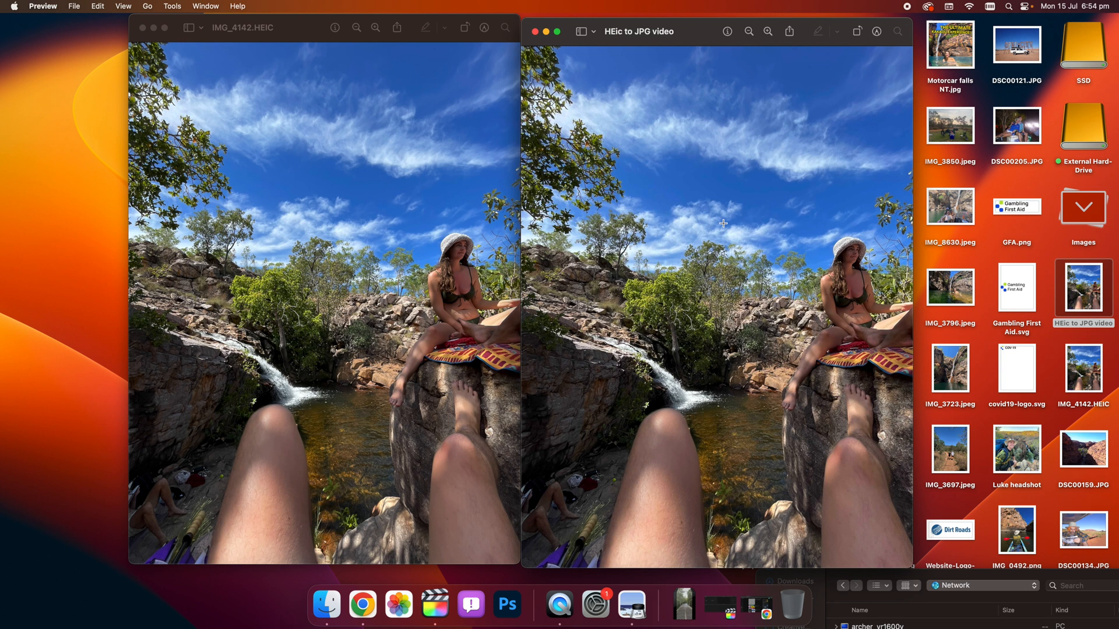
mouse_move(699, 31)
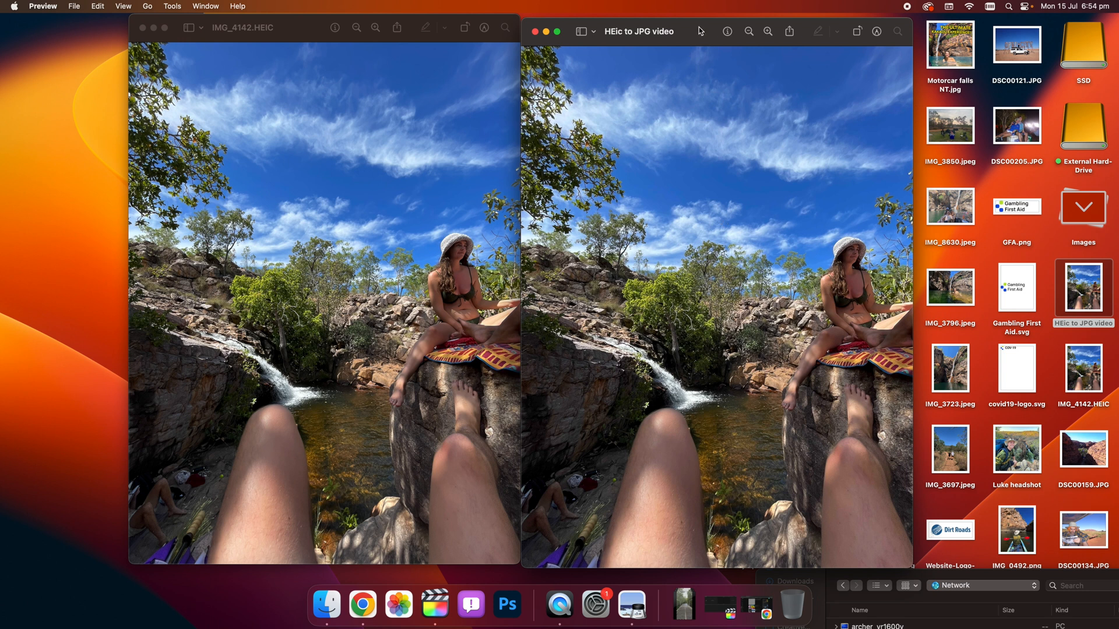